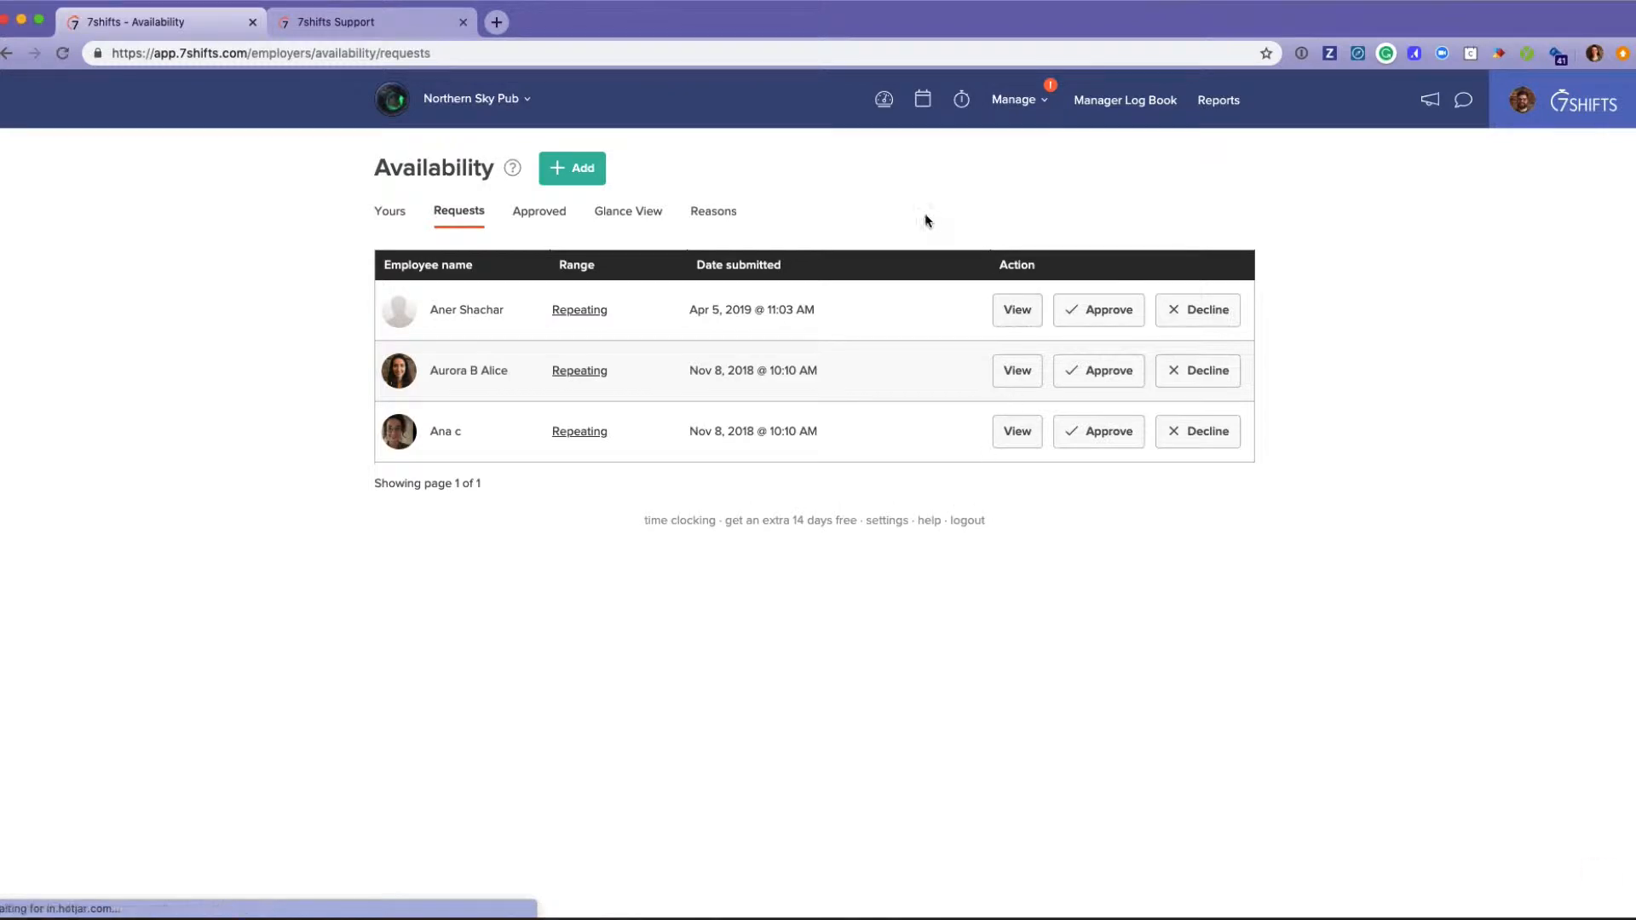
Choose Time Off from the Manage dropdown in the top bar
{"action": "left_click", "coordinate": [1014, 99]}
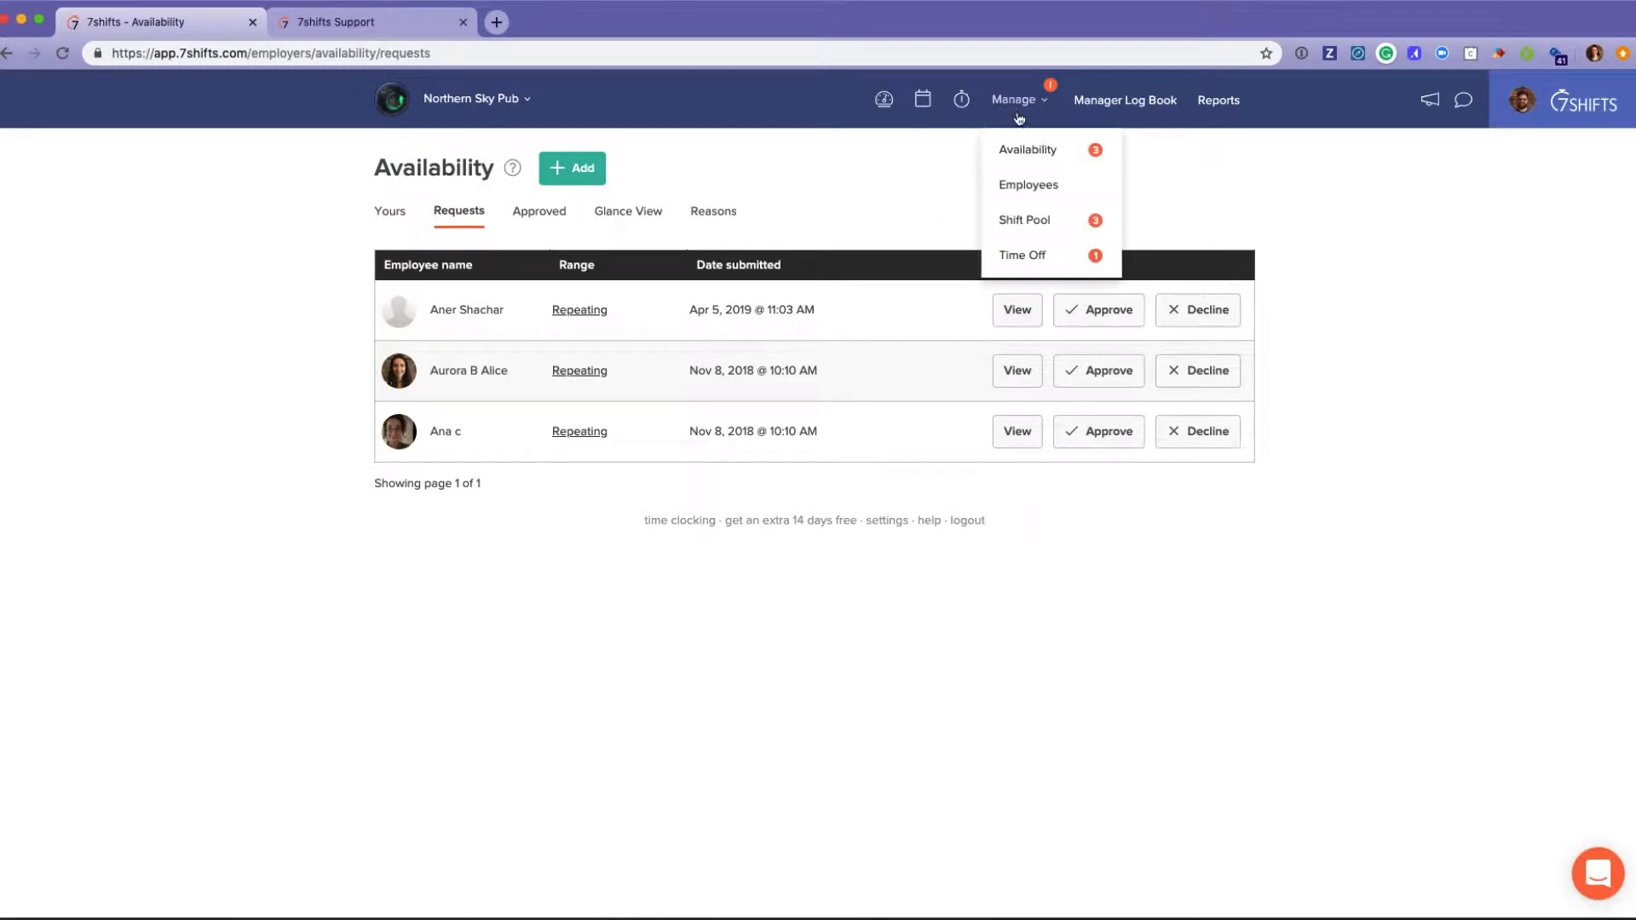
{"action": "left_click", "coordinate": [1023, 254]}
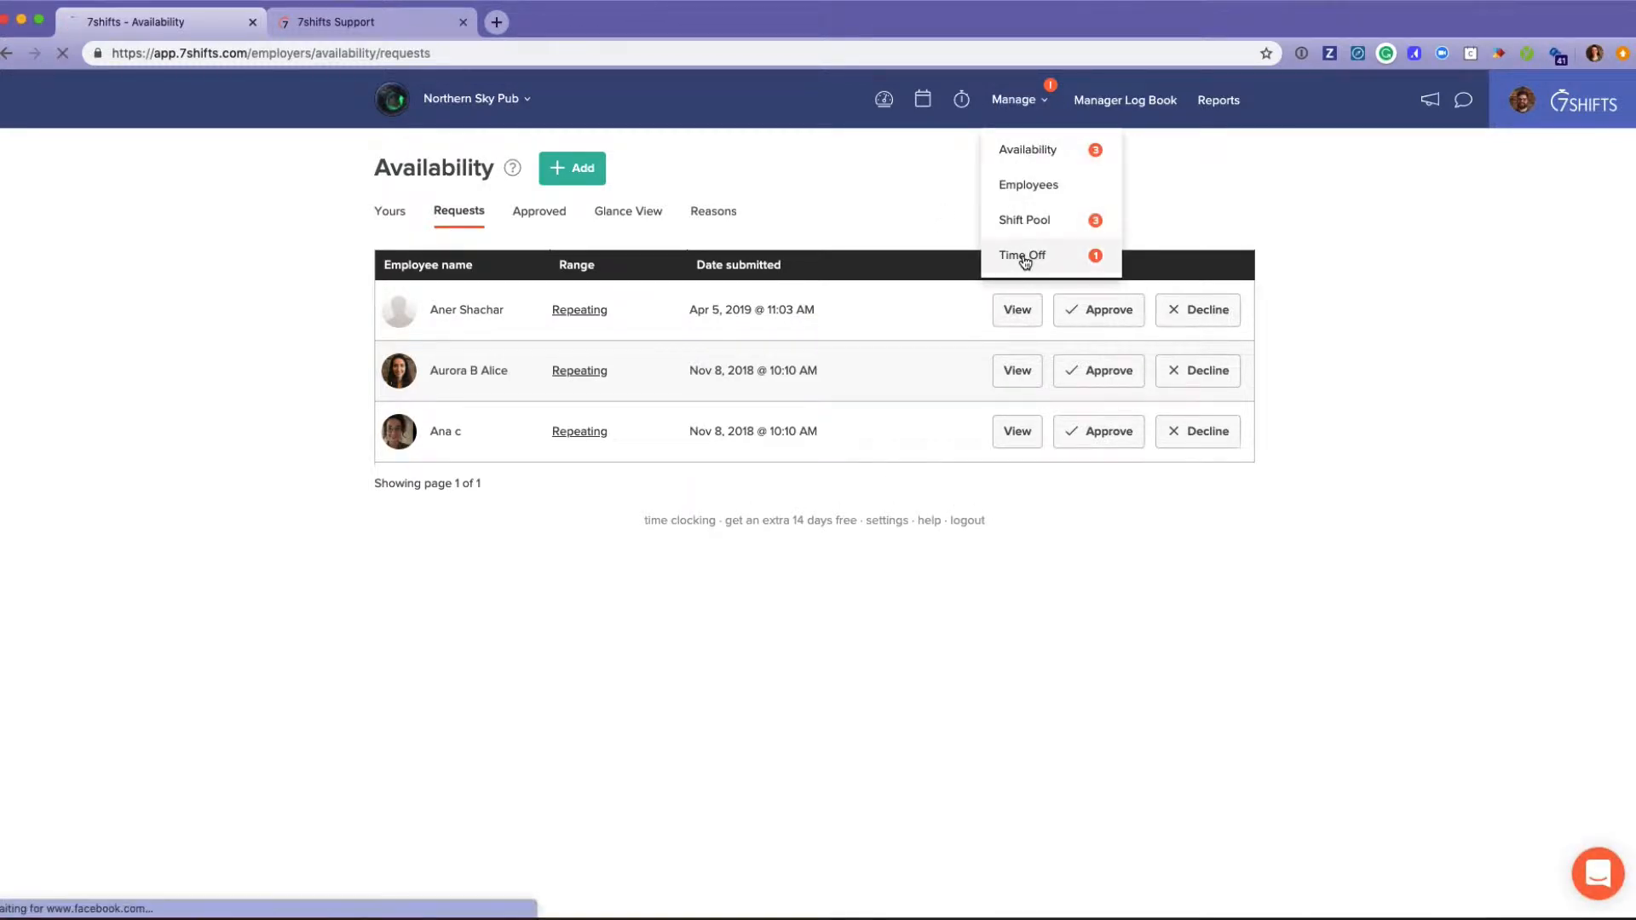
Load the Time Off Requests tab to review the pending April 30 – May 2 request
{"action": "left_click", "coordinate": [1022, 256]}
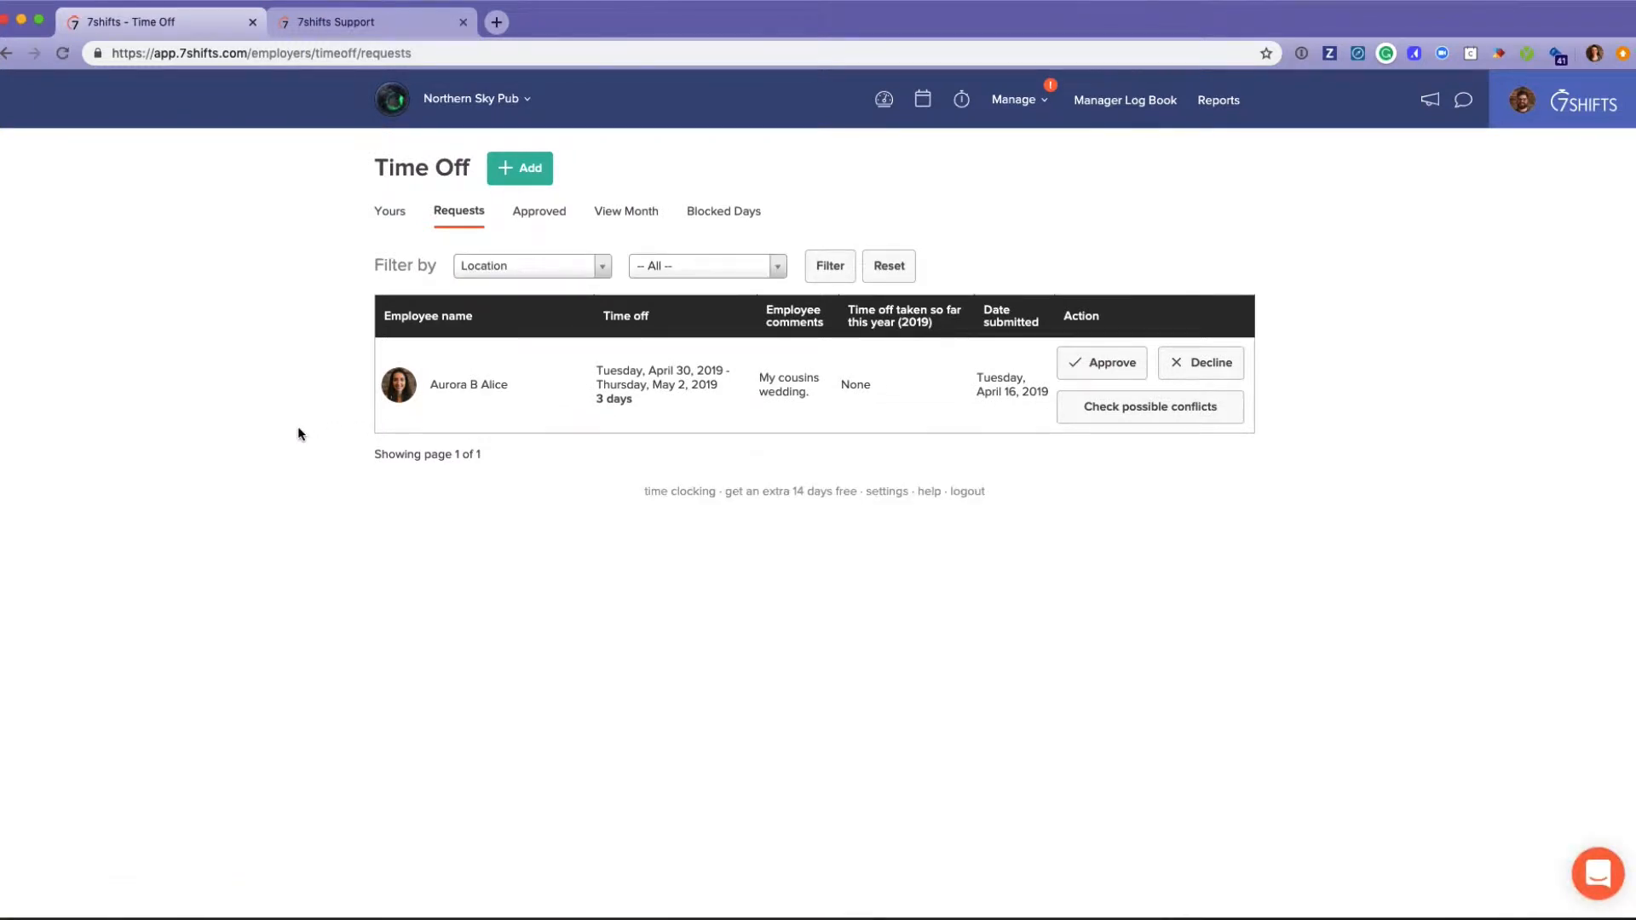
{"action": "mouse_move", "coordinate": [418, 376]}
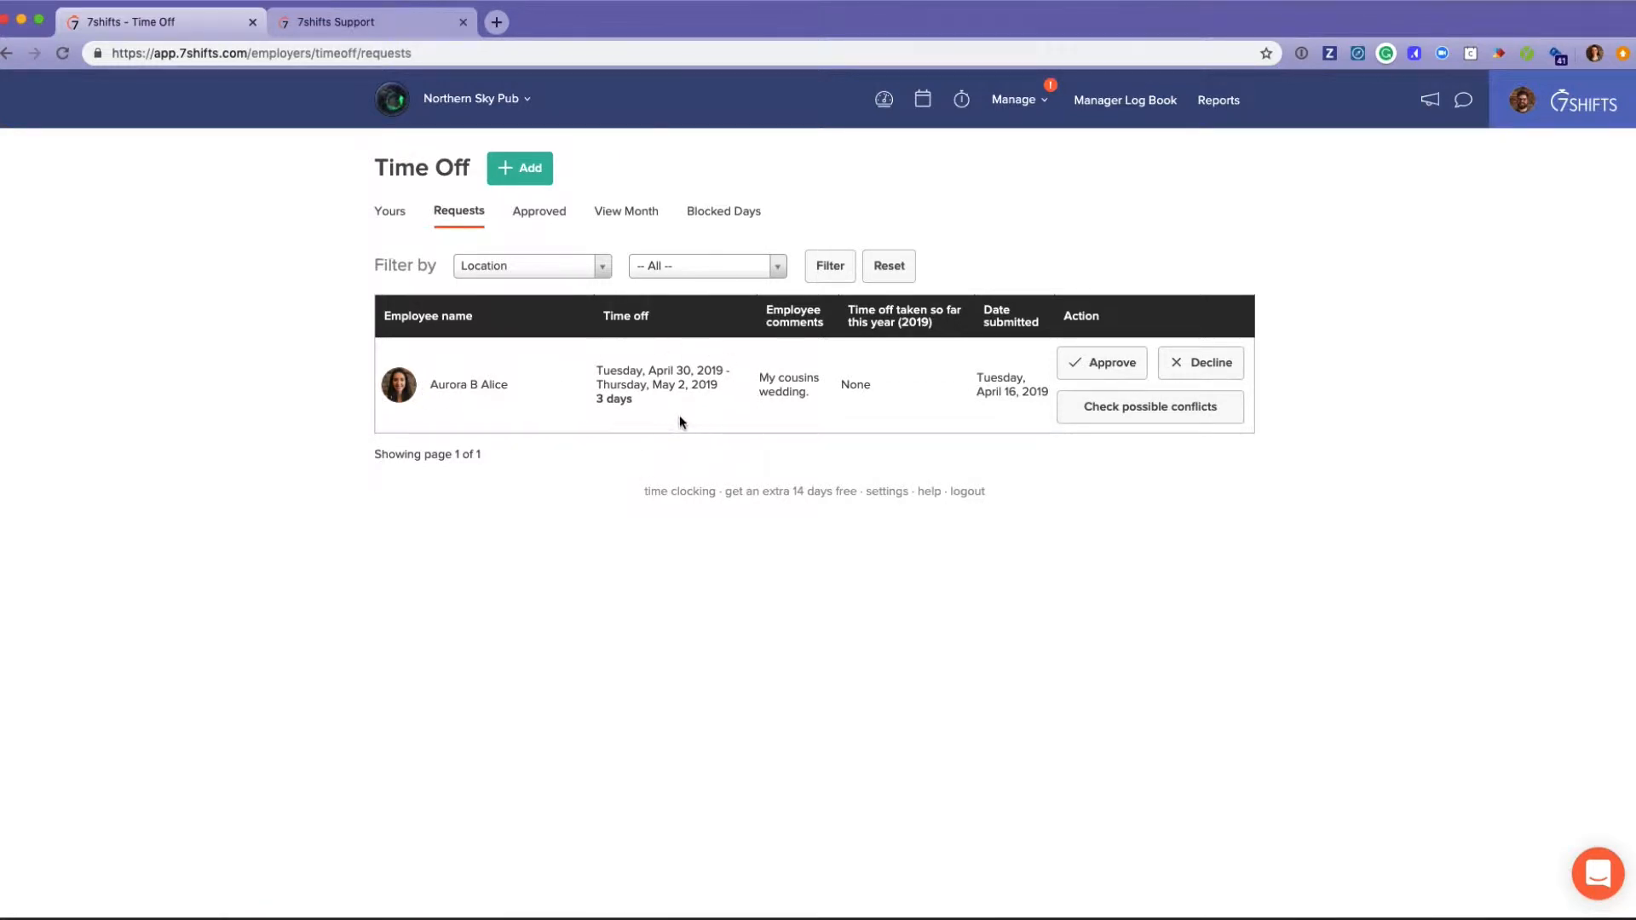
{"action": "mouse_move", "coordinate": [780, 424]}
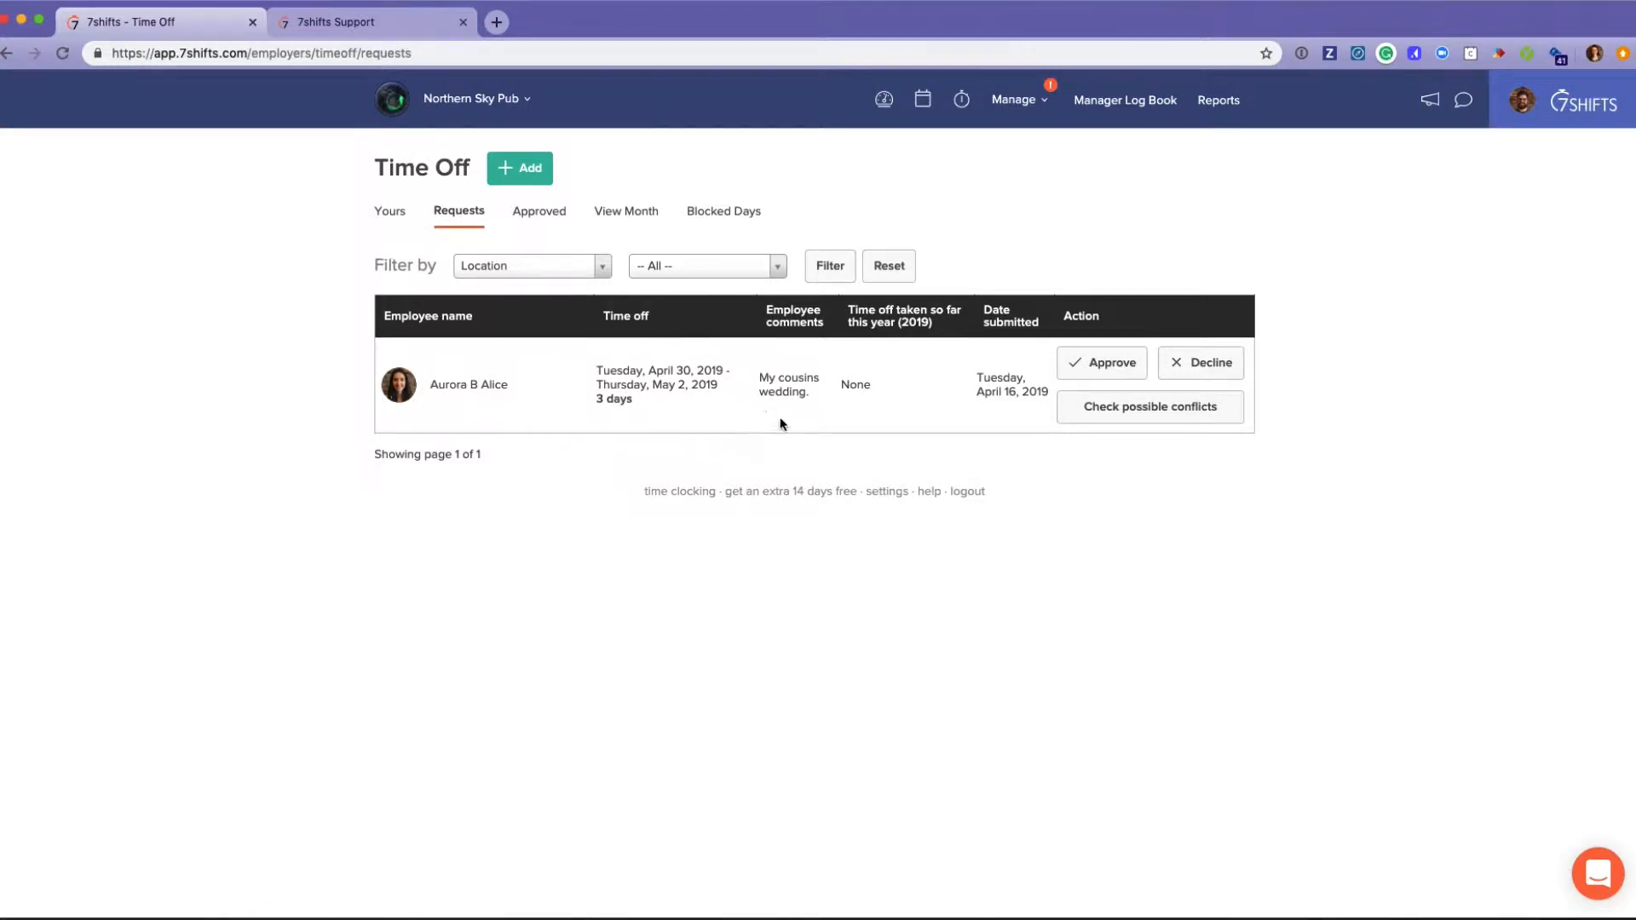
{"action": "mouse_move", "coordinate": [916, 418]}
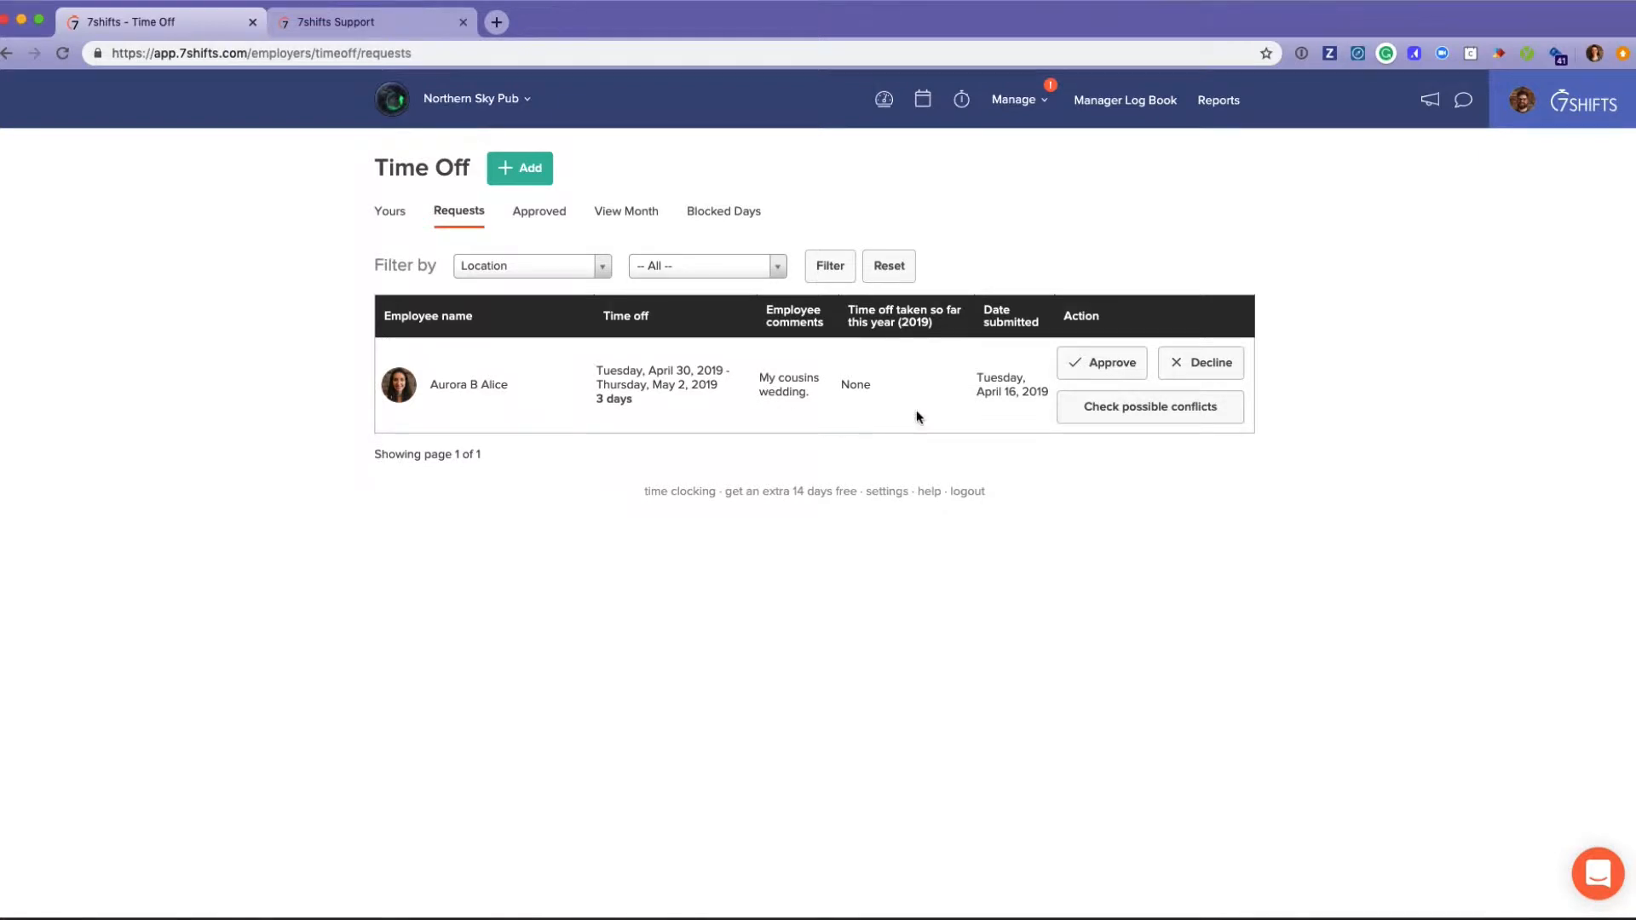
{"action": "mouse_move", "coordinate": [877, 394]}
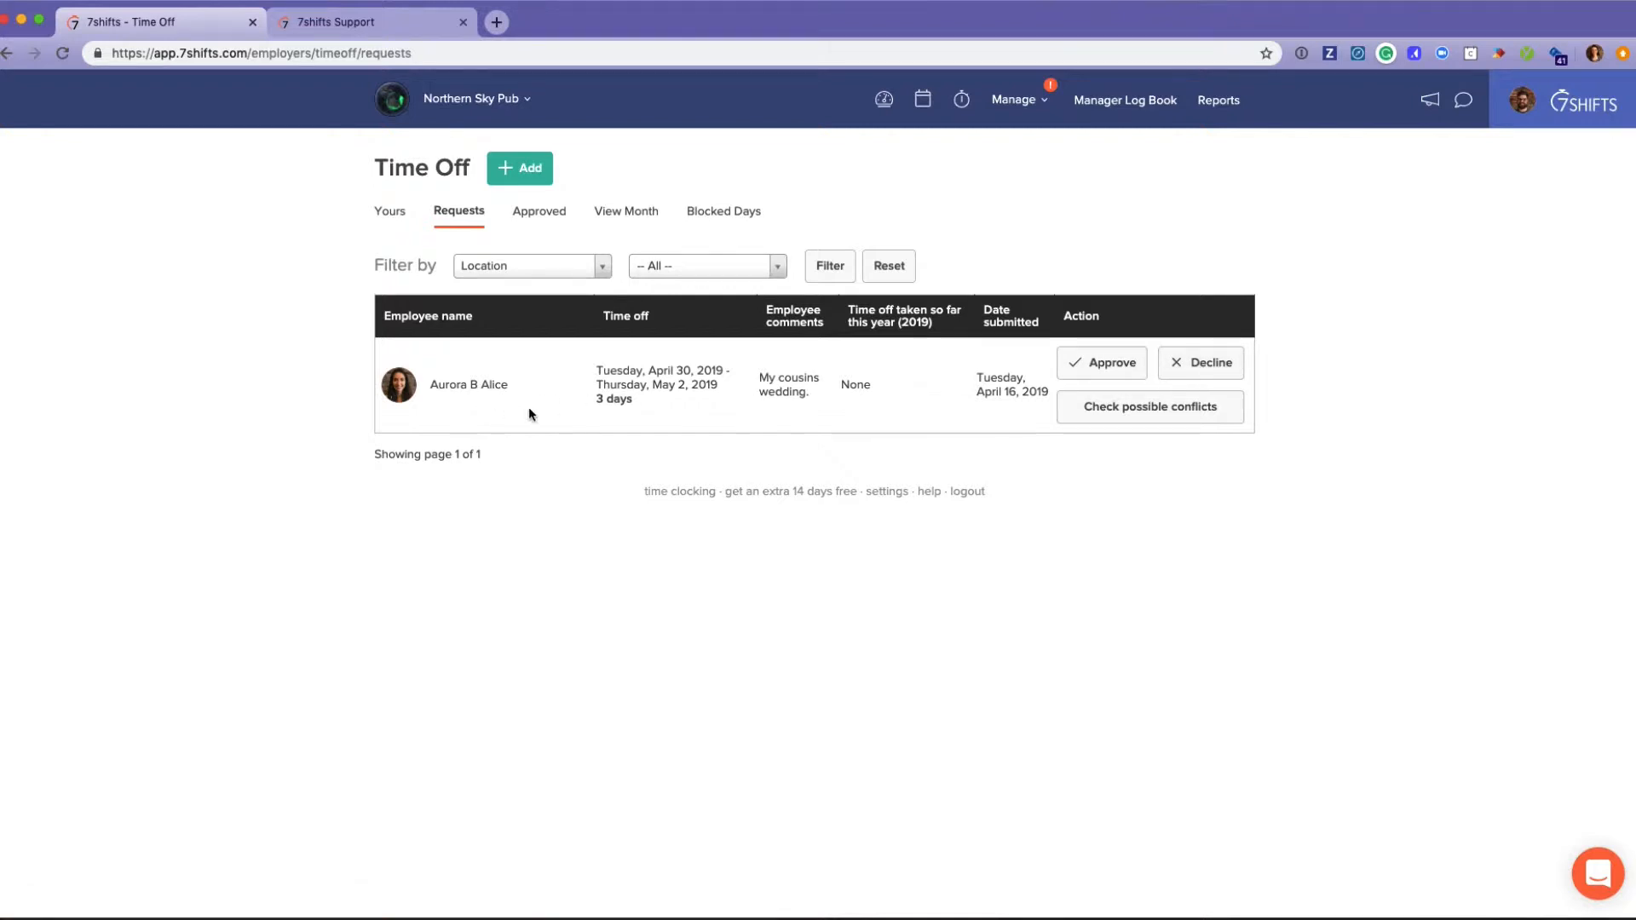
{"action": "left_click", "coordinate": [1013, 99]}
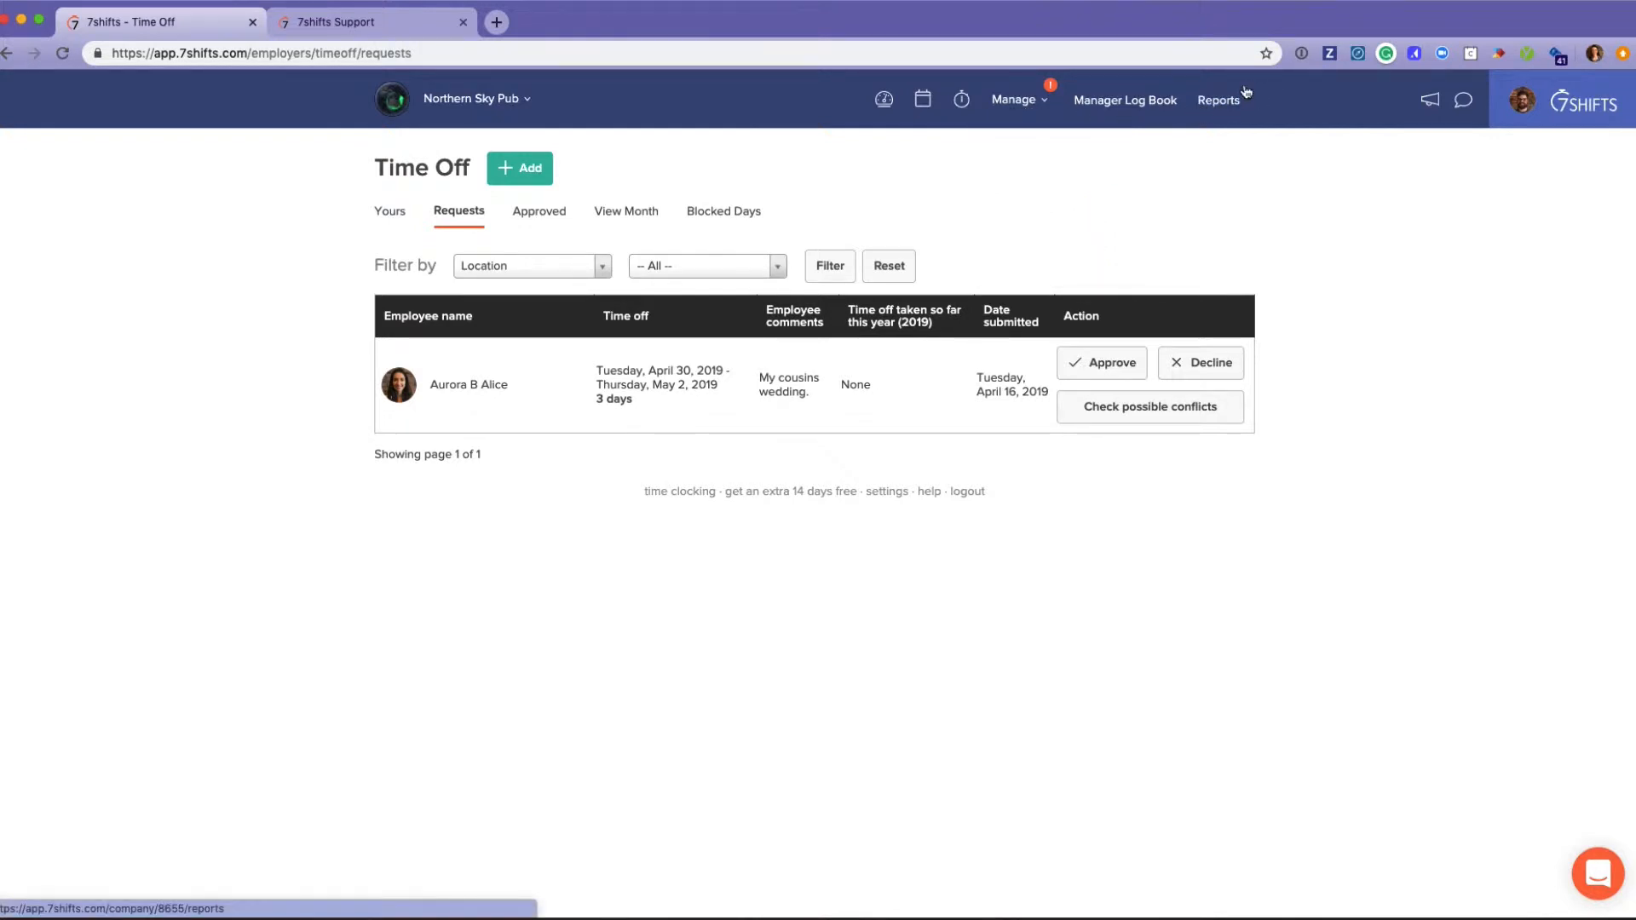
{"action": "mouse_move", "coordinate": [1217, 100]}
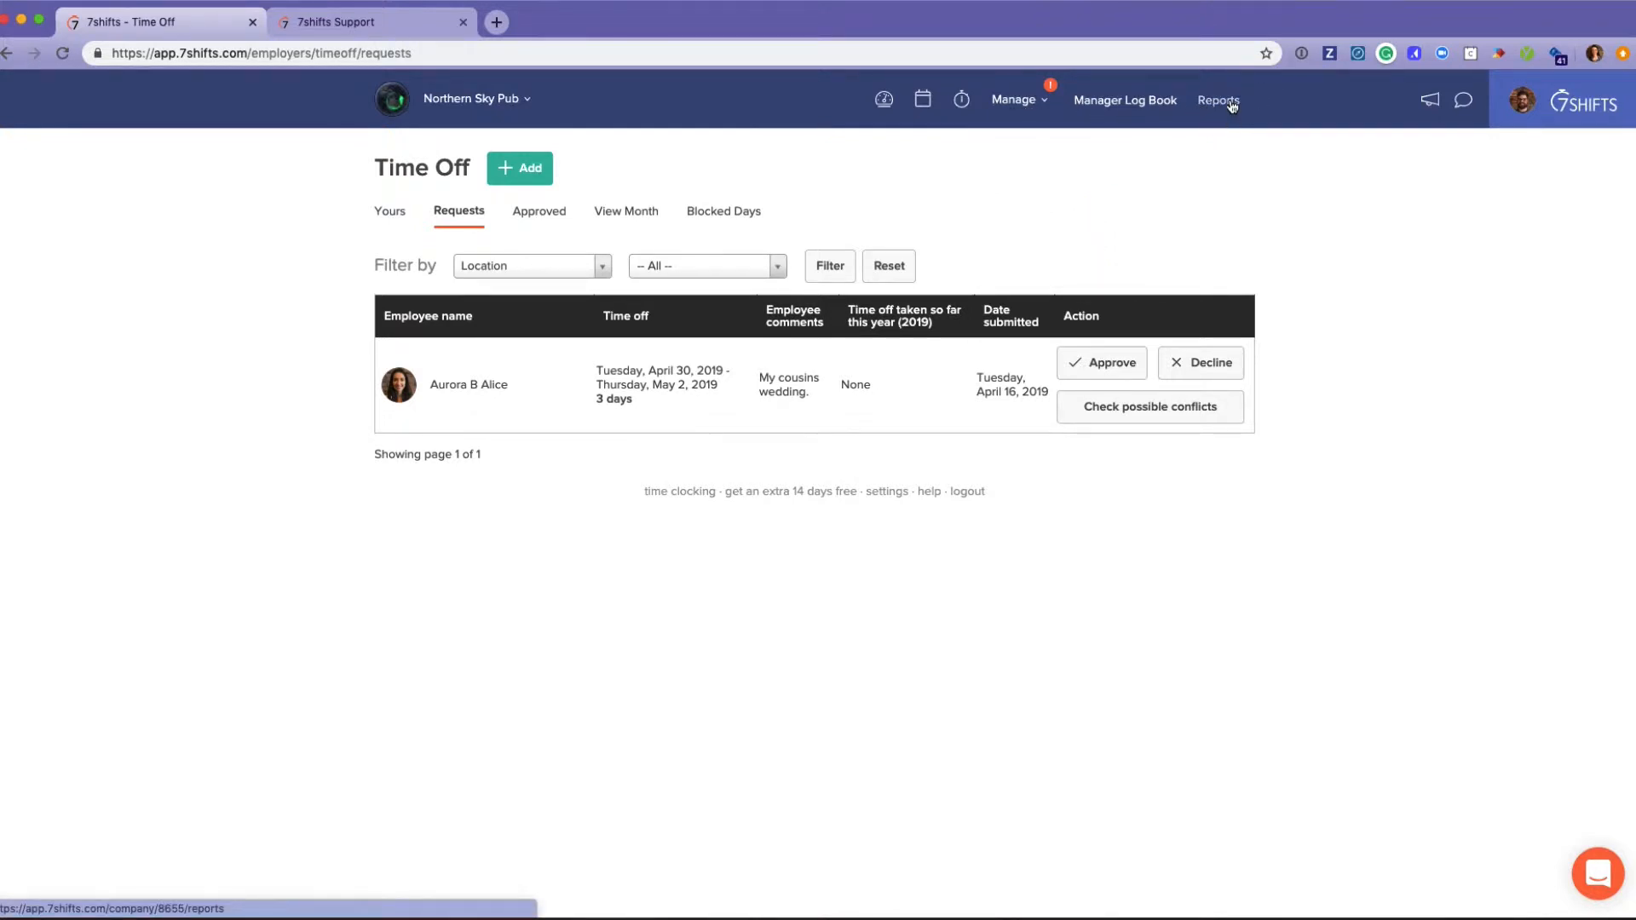
{"action": "mouse_move", "coordinate": [1161, 220]}
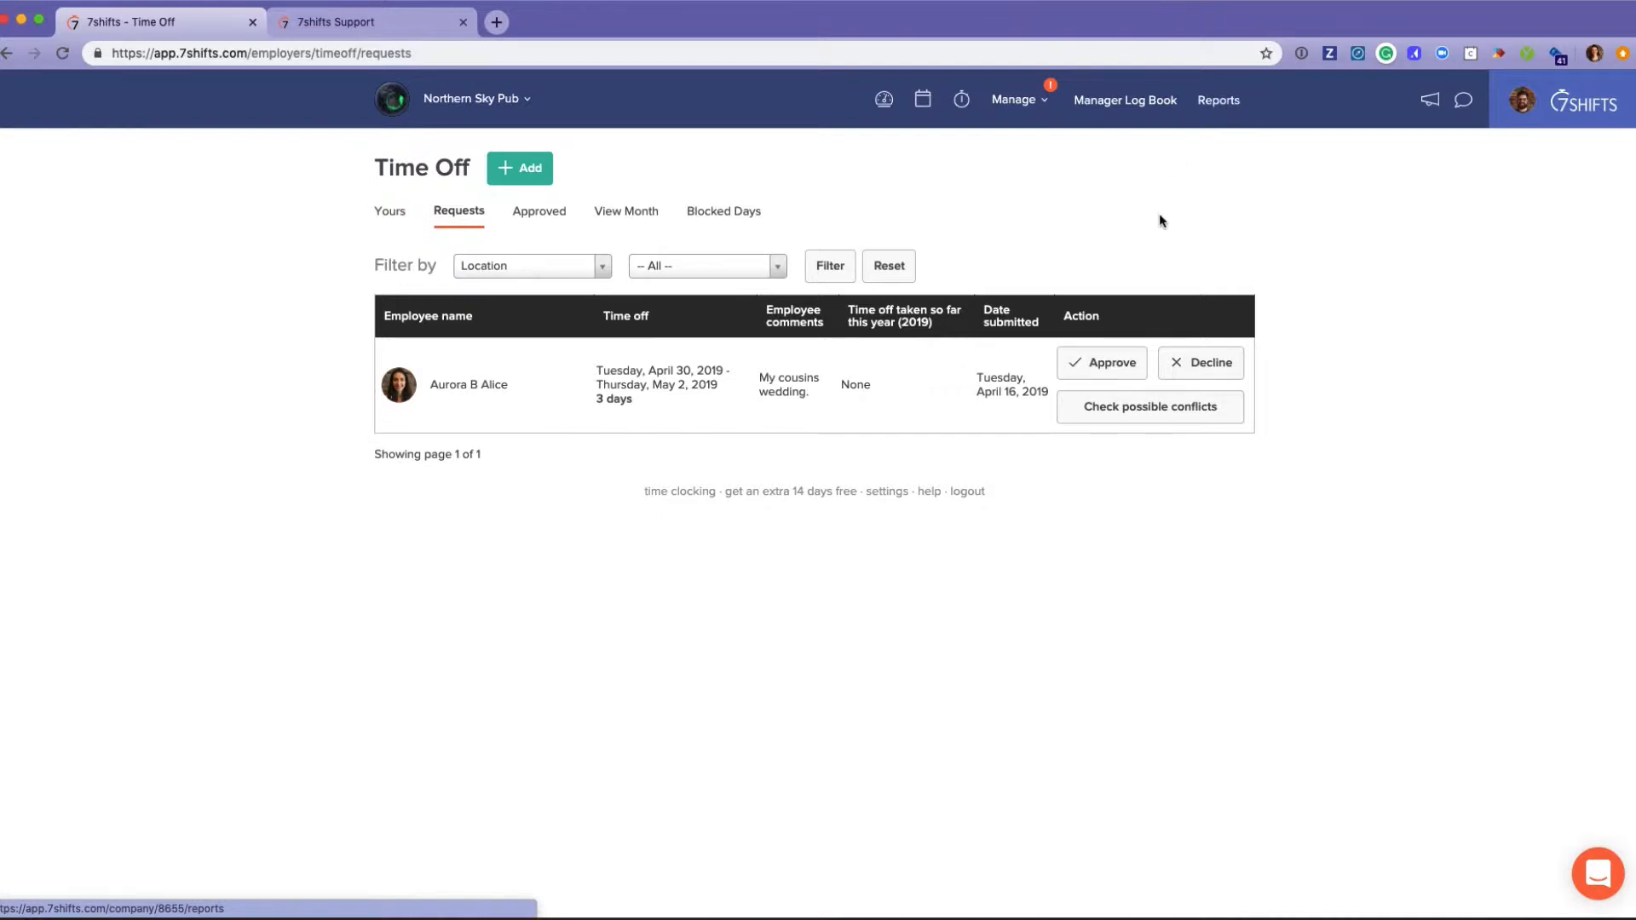
{"action": "mouse_move", "coordinate": [1111, 517]}
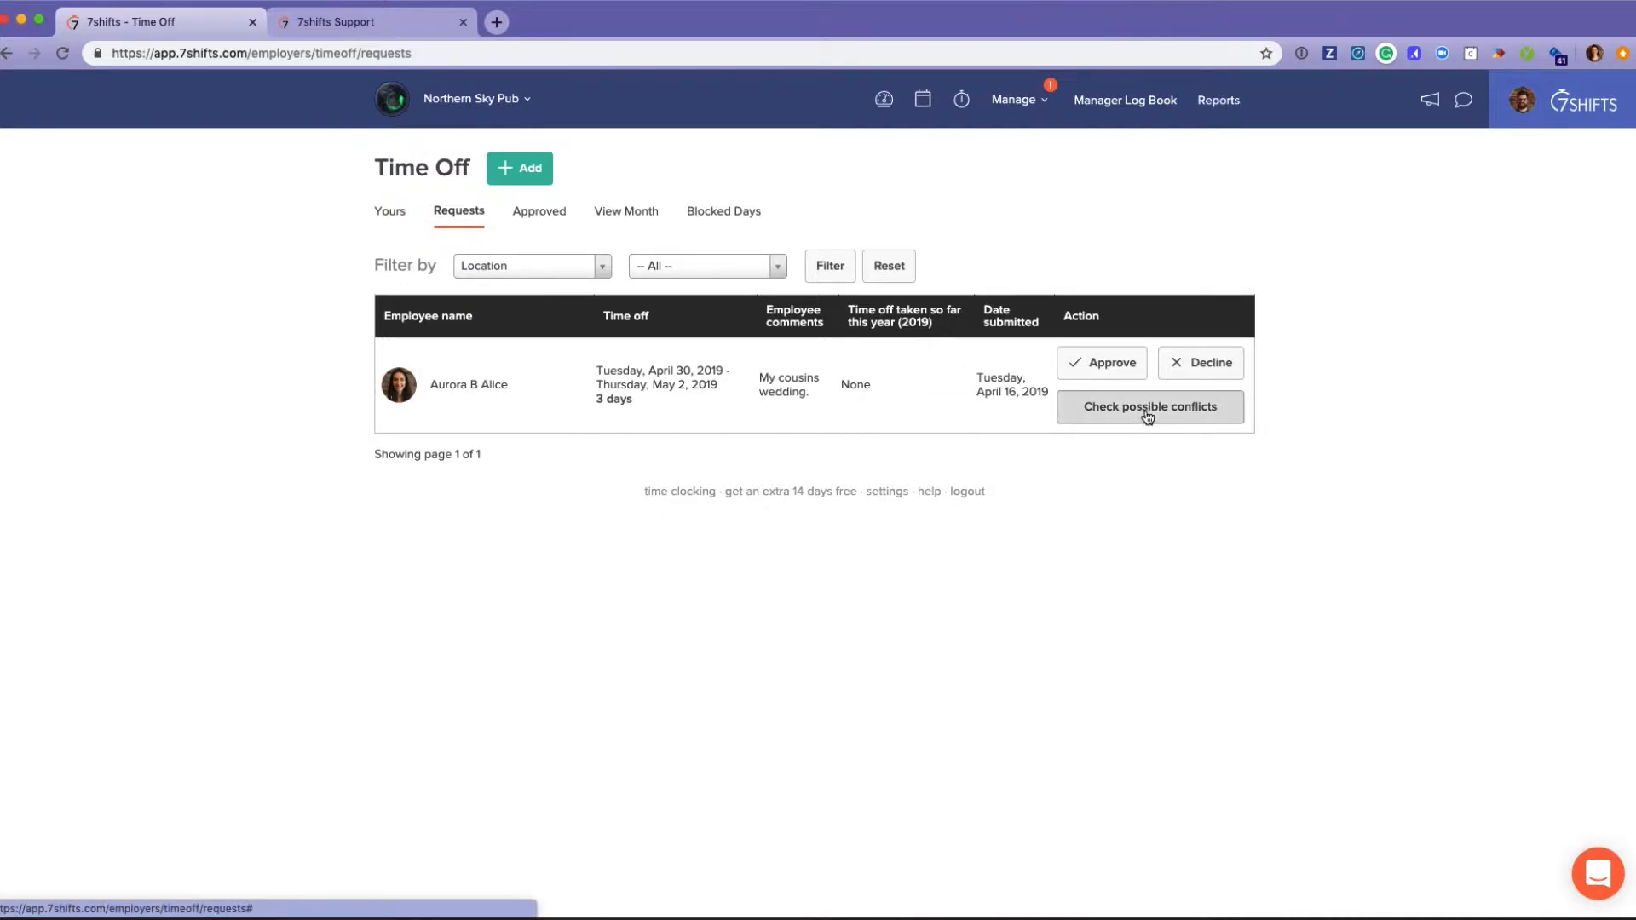
Run the conflict check on the pending request, then close the no-conflict results
{"action": "left_click", "coordinate": [1149, 406]}
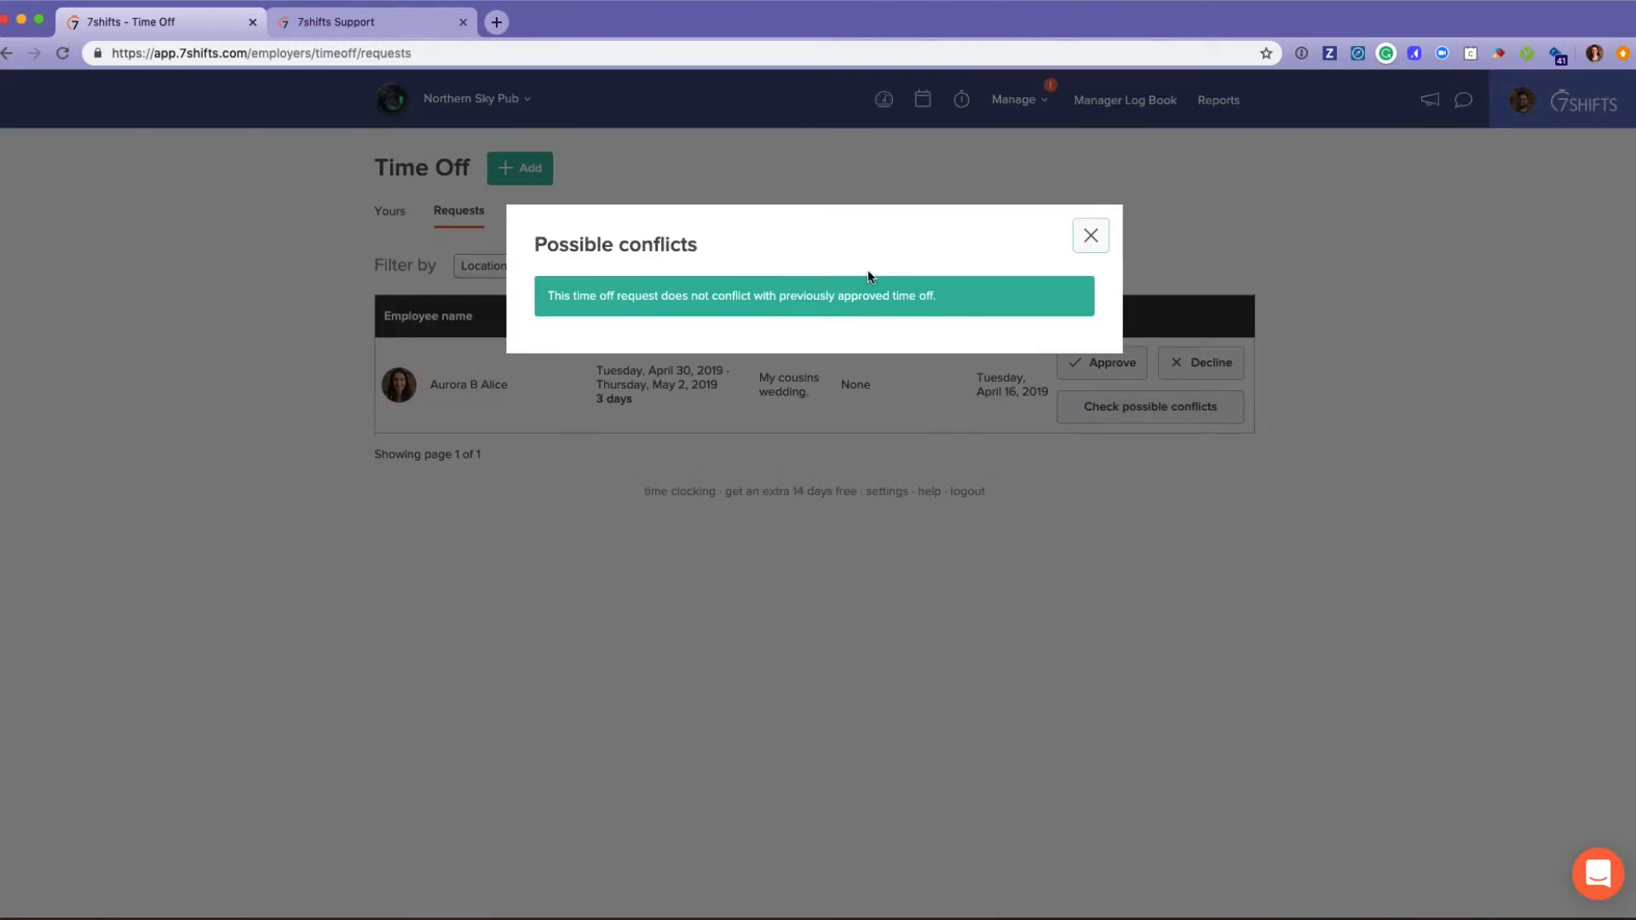
{"action": "mouse_move", "coordinate": [714, 331]}
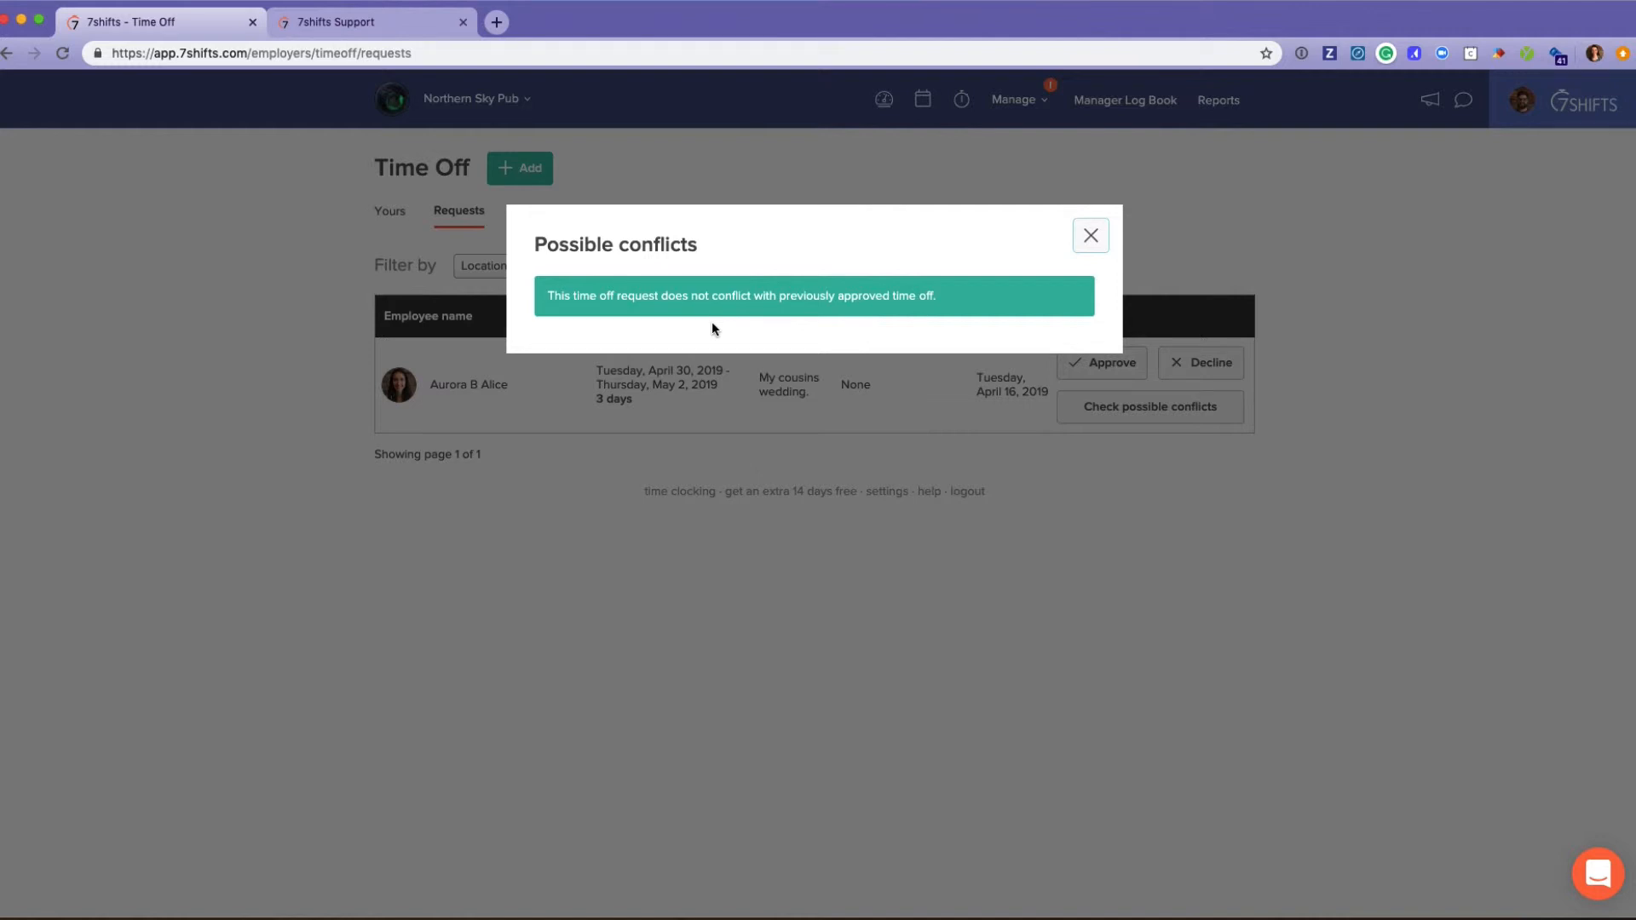
{"action": "left_click", "coordinate": [1091, 235]}
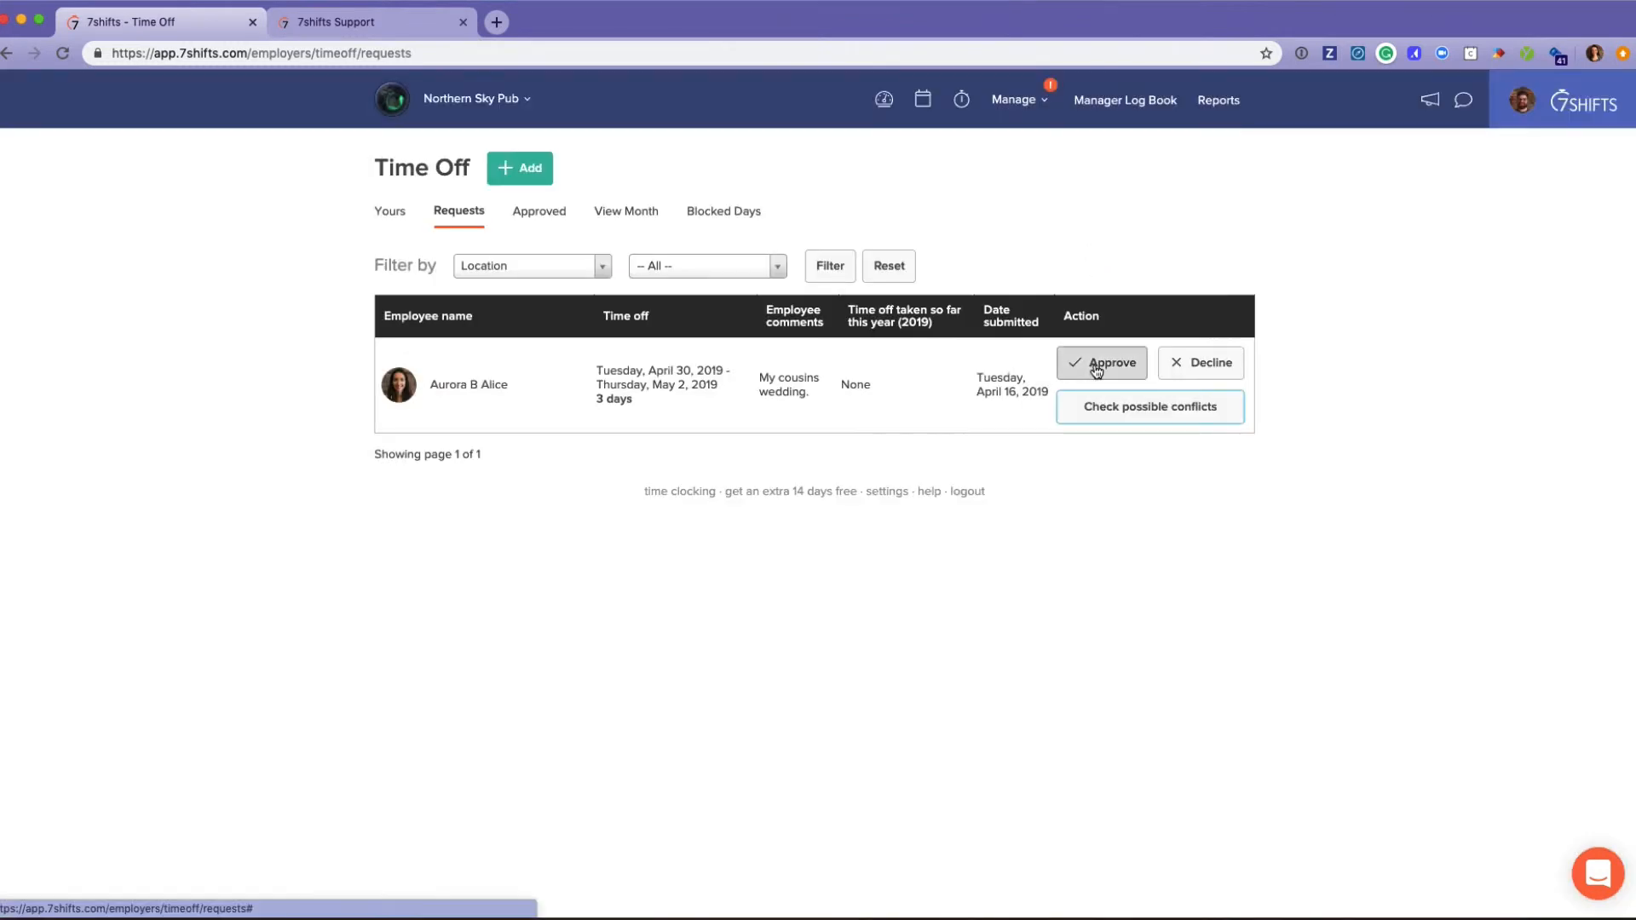
{"action": "mouse_move", "coordinate": [1153, 533]}
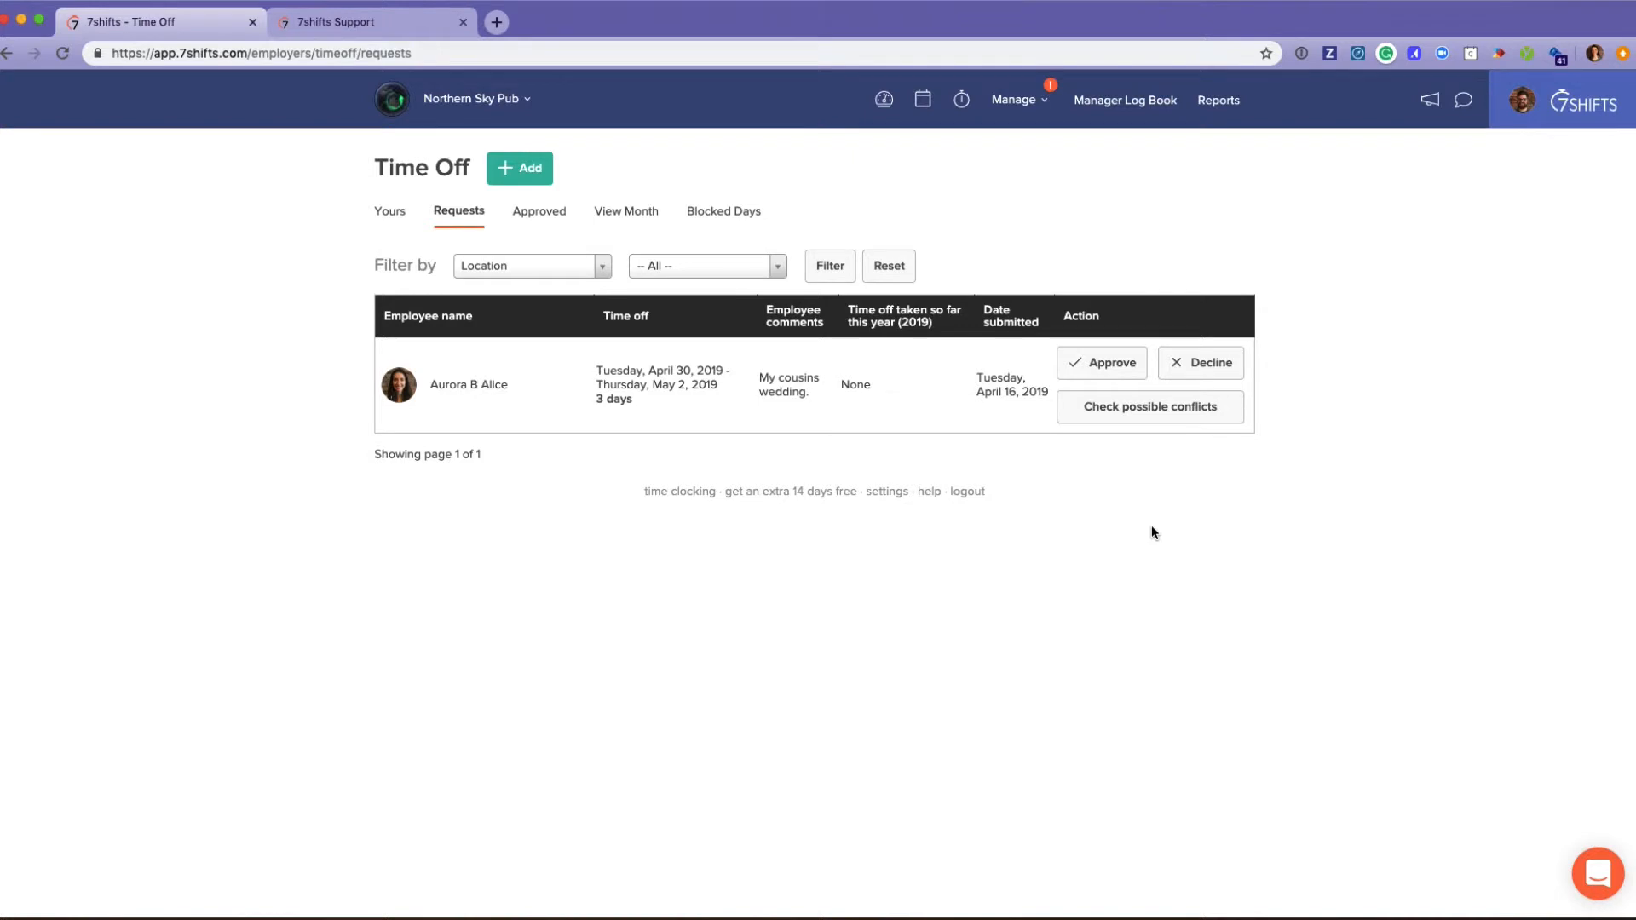
{"action": "mouse_move", "coordinate": [739, 547]}
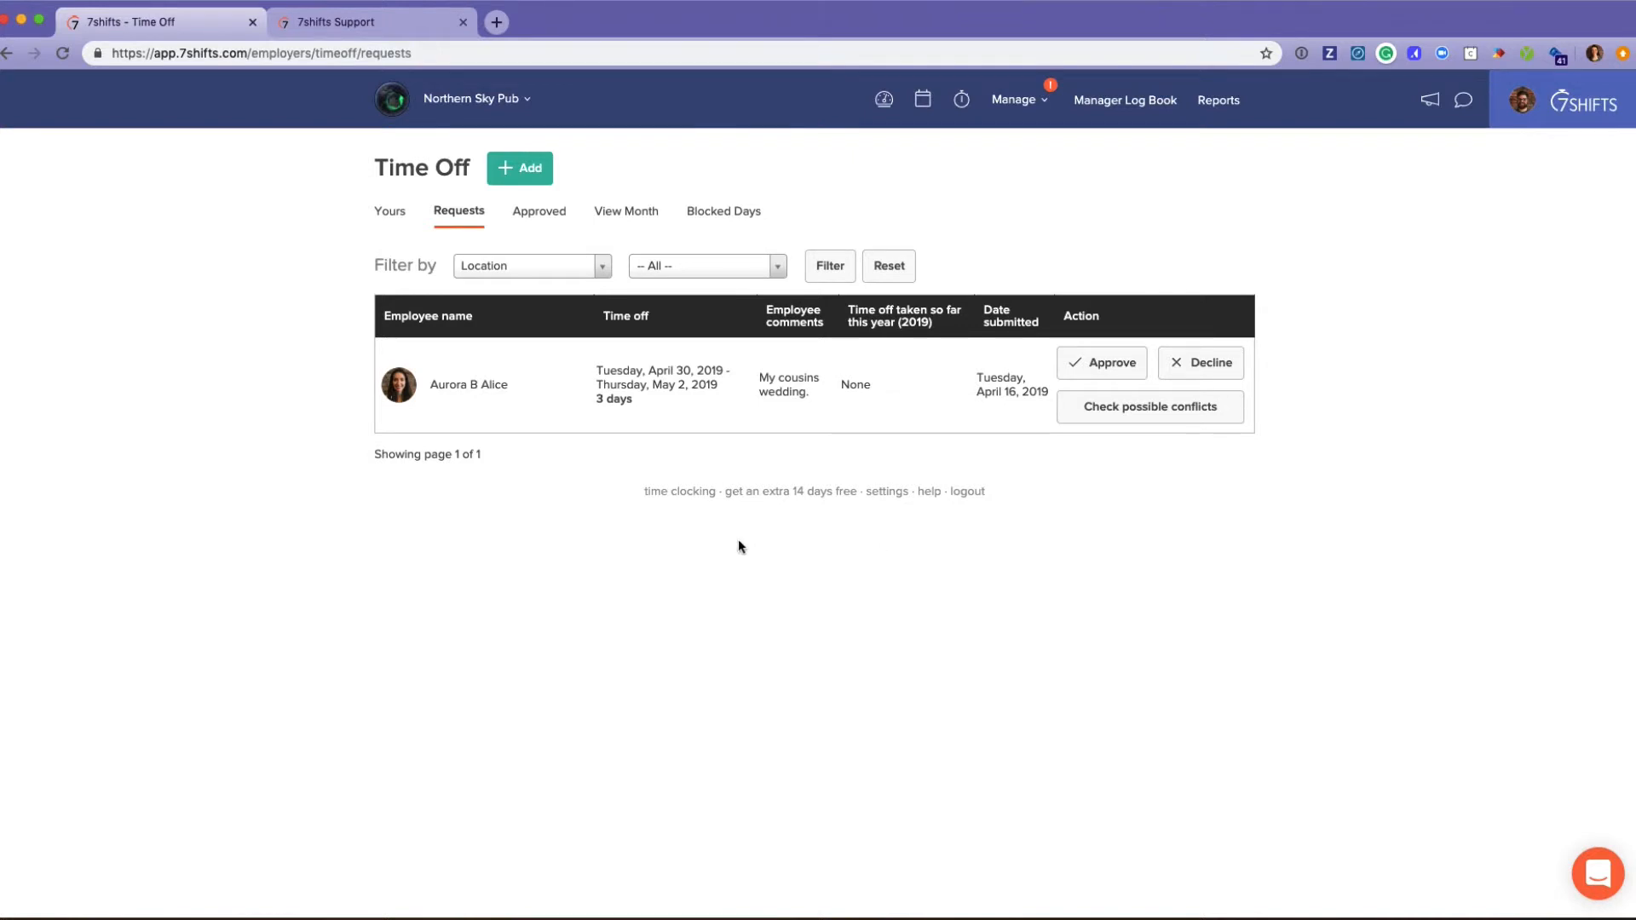
{"action": "mouse_move", "coordinate": [626, 211]}
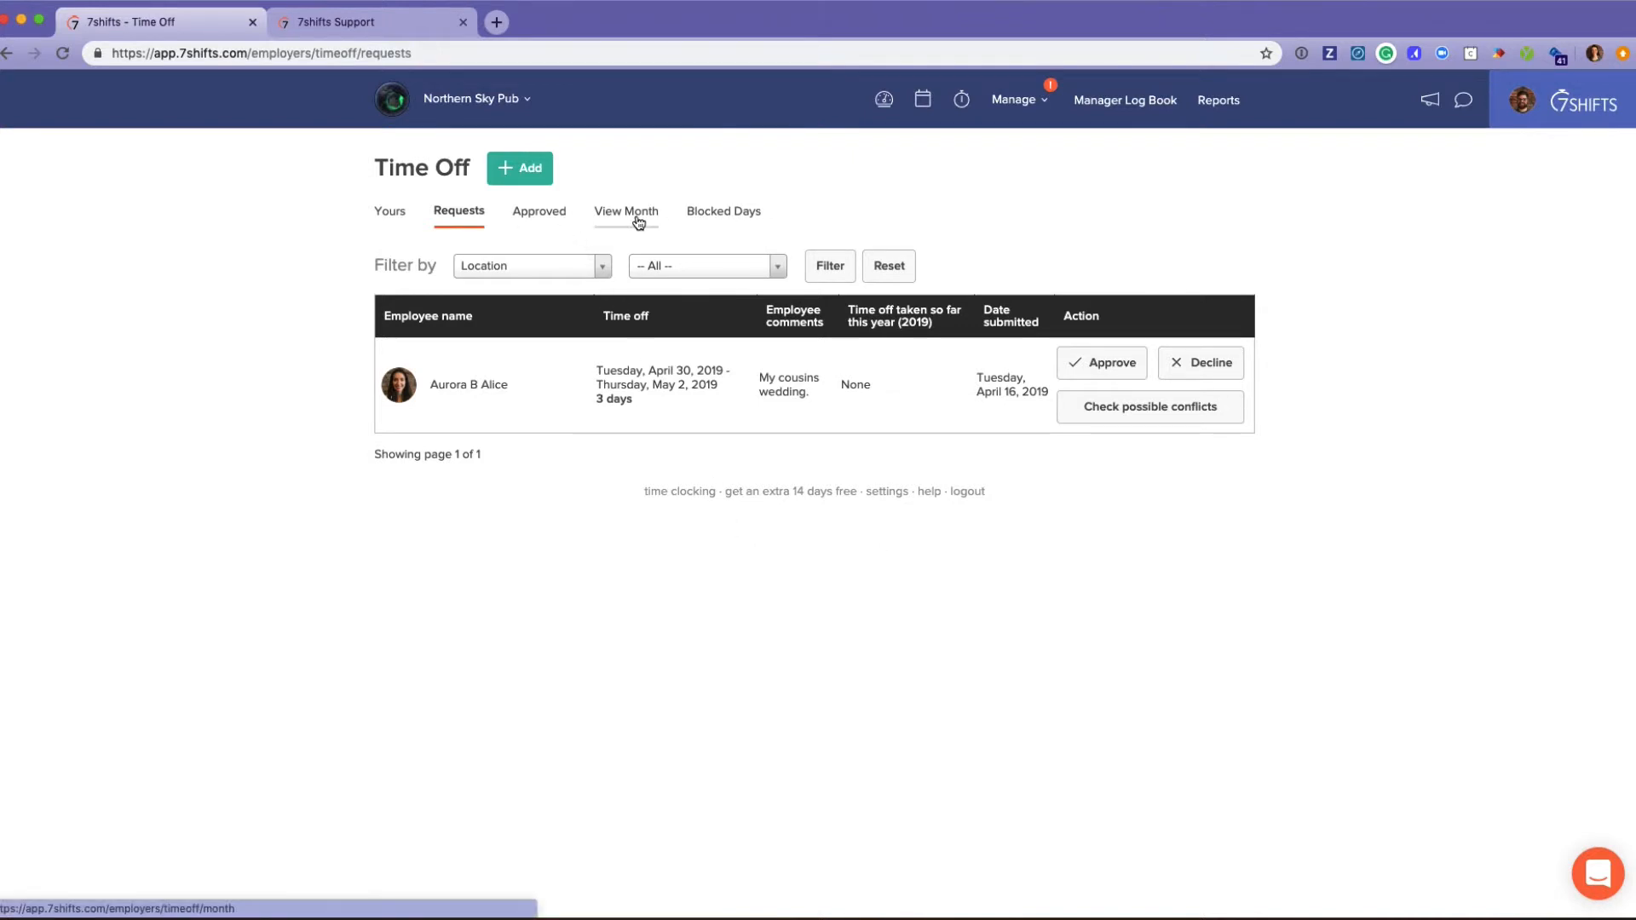
Switch to the month calendar view and step back from April to March 2019
{"action": "left_click", "coordinate": [626, 210]}
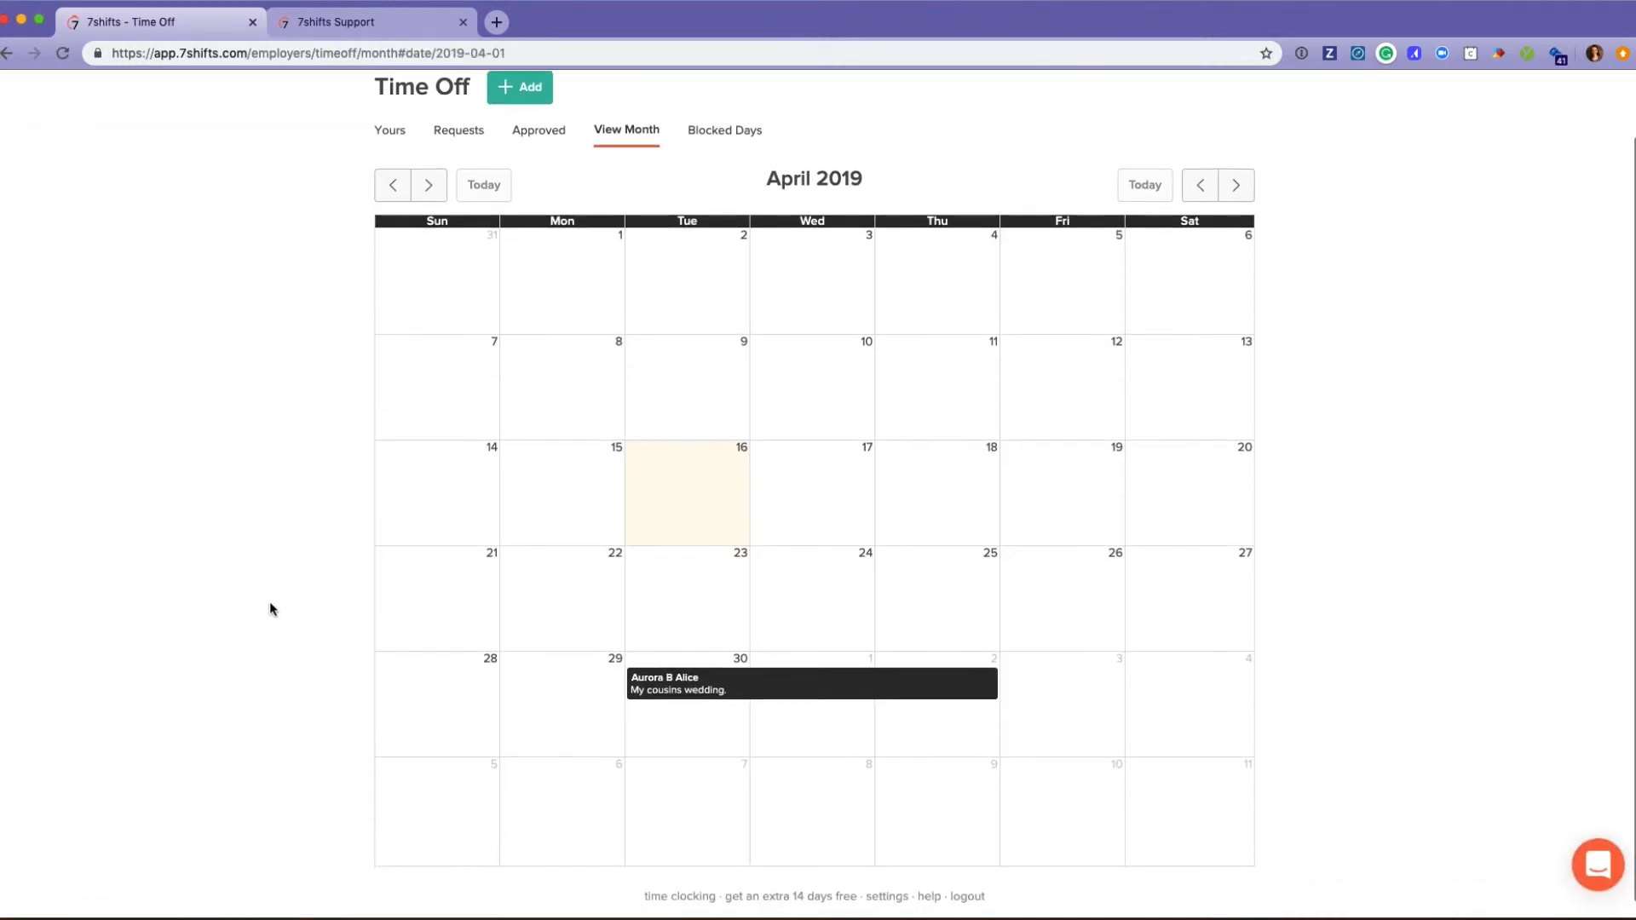
{"action": "left_click", "coordinate": [392, 194]}
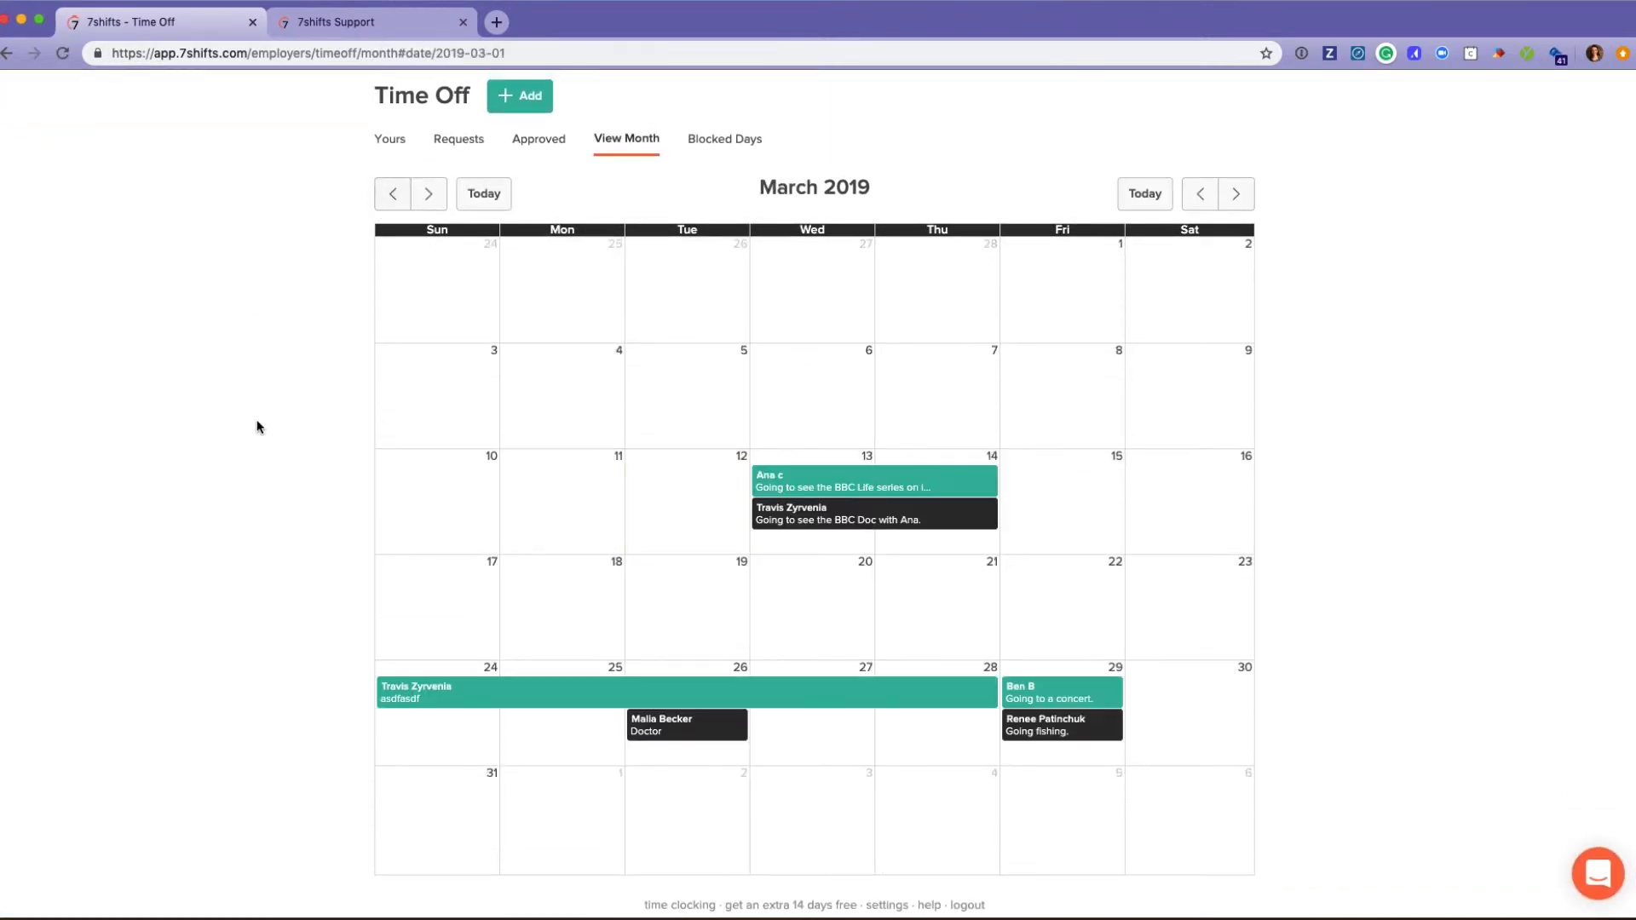
{"action": "mouse_move", "coordinate": [526, 702]}
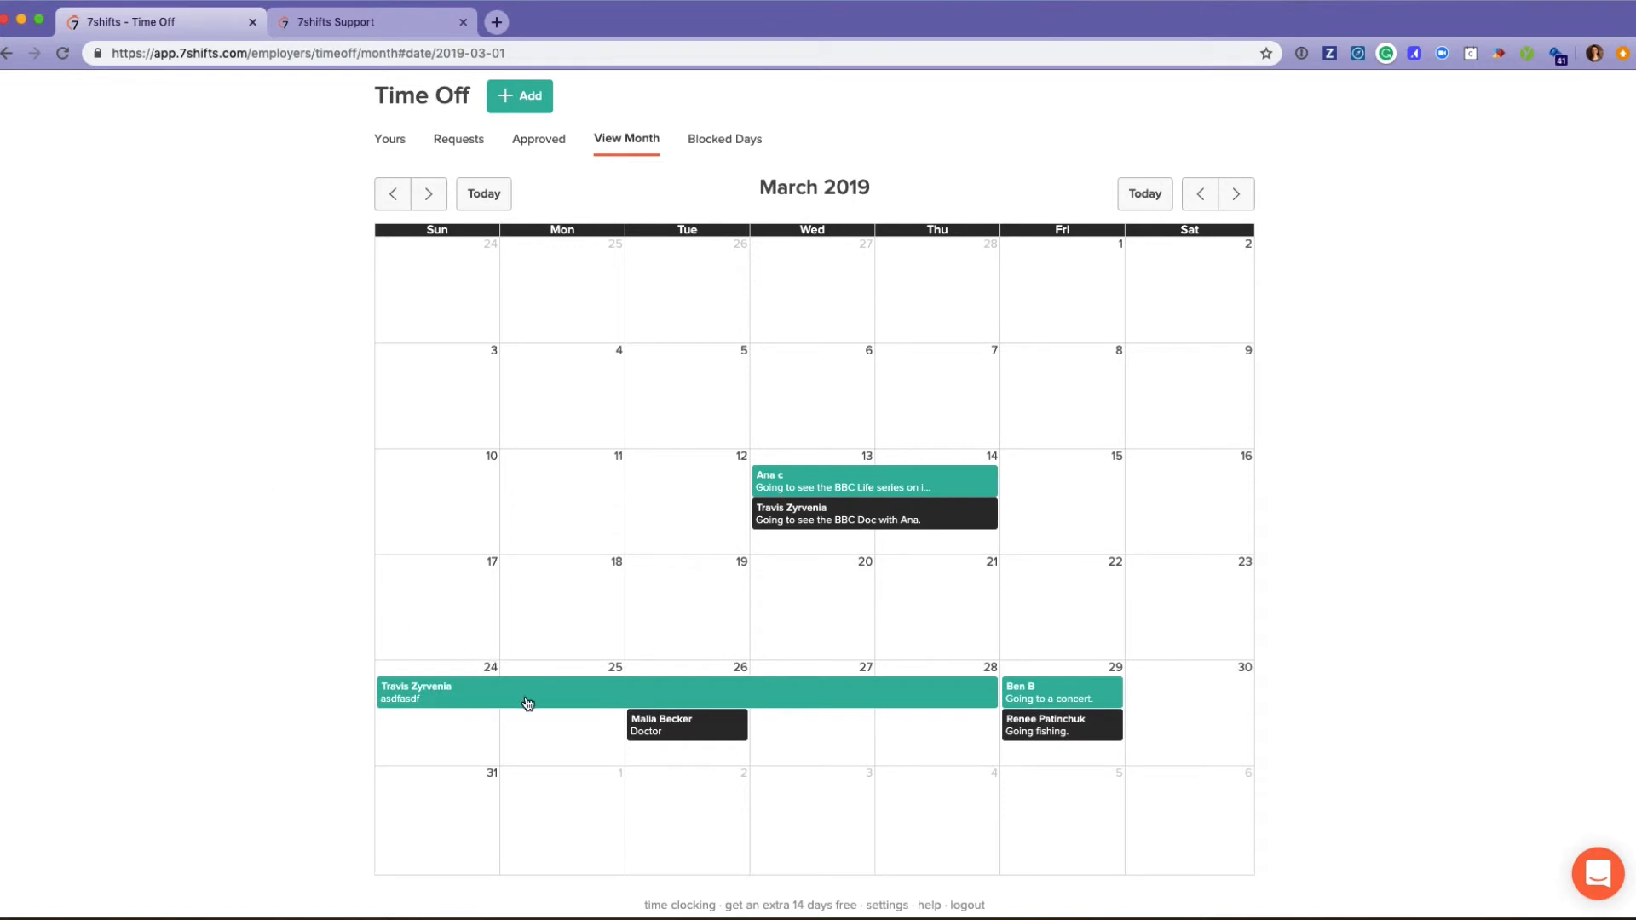
{"action": "mouse_move", "coordinate": [655, 745]}
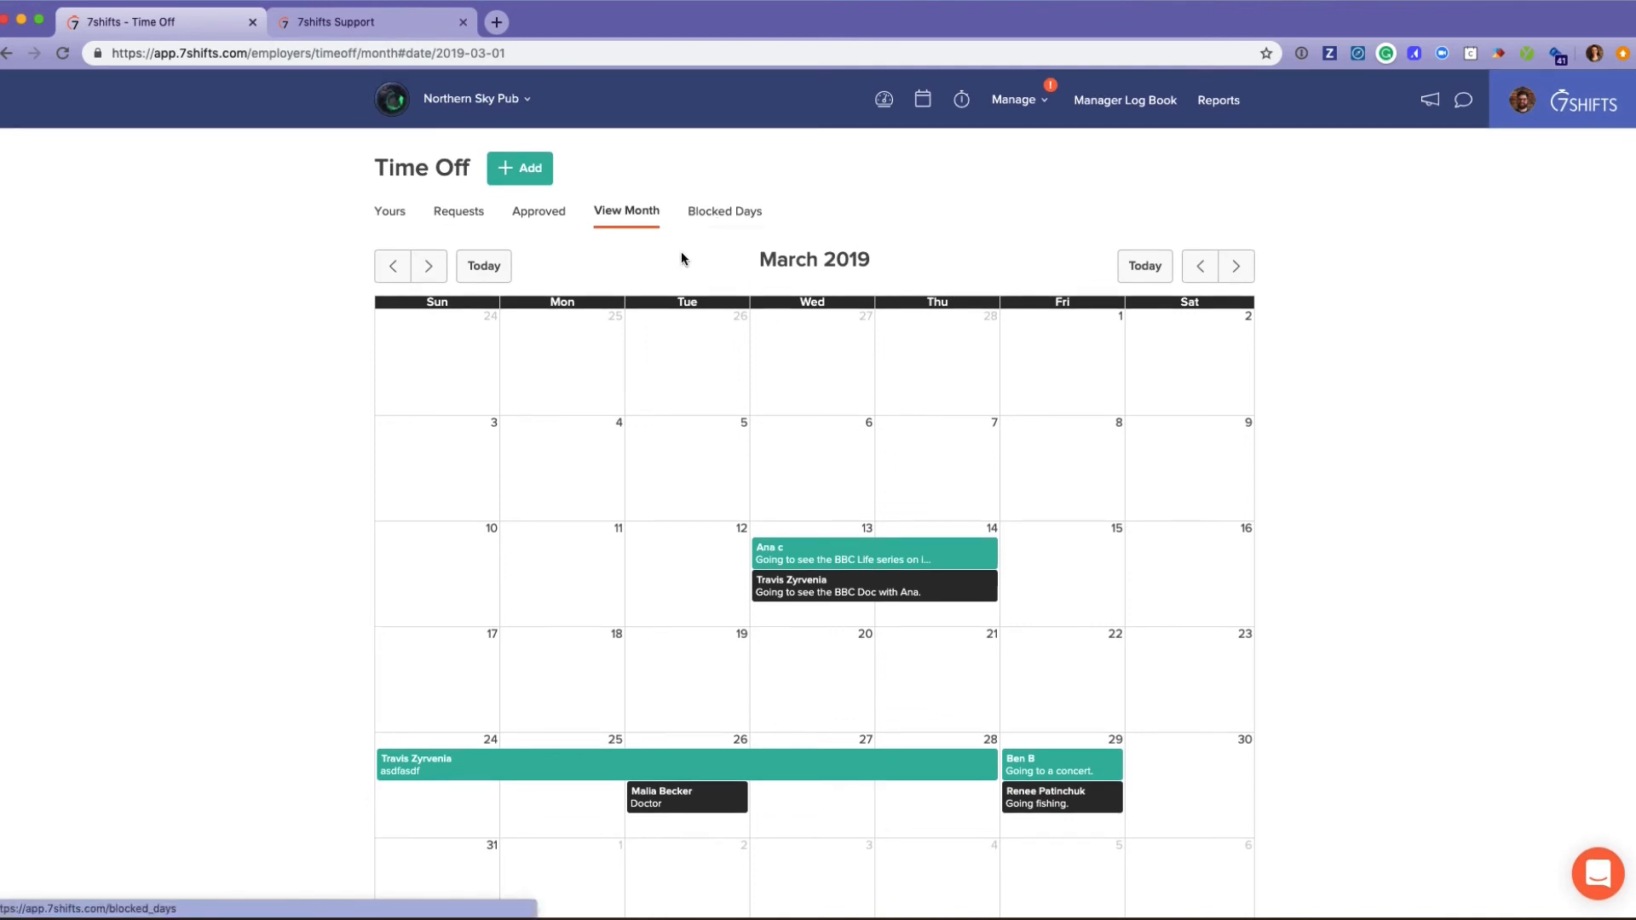
{"action": "mouse_move", "coordinate": [679, 275]}
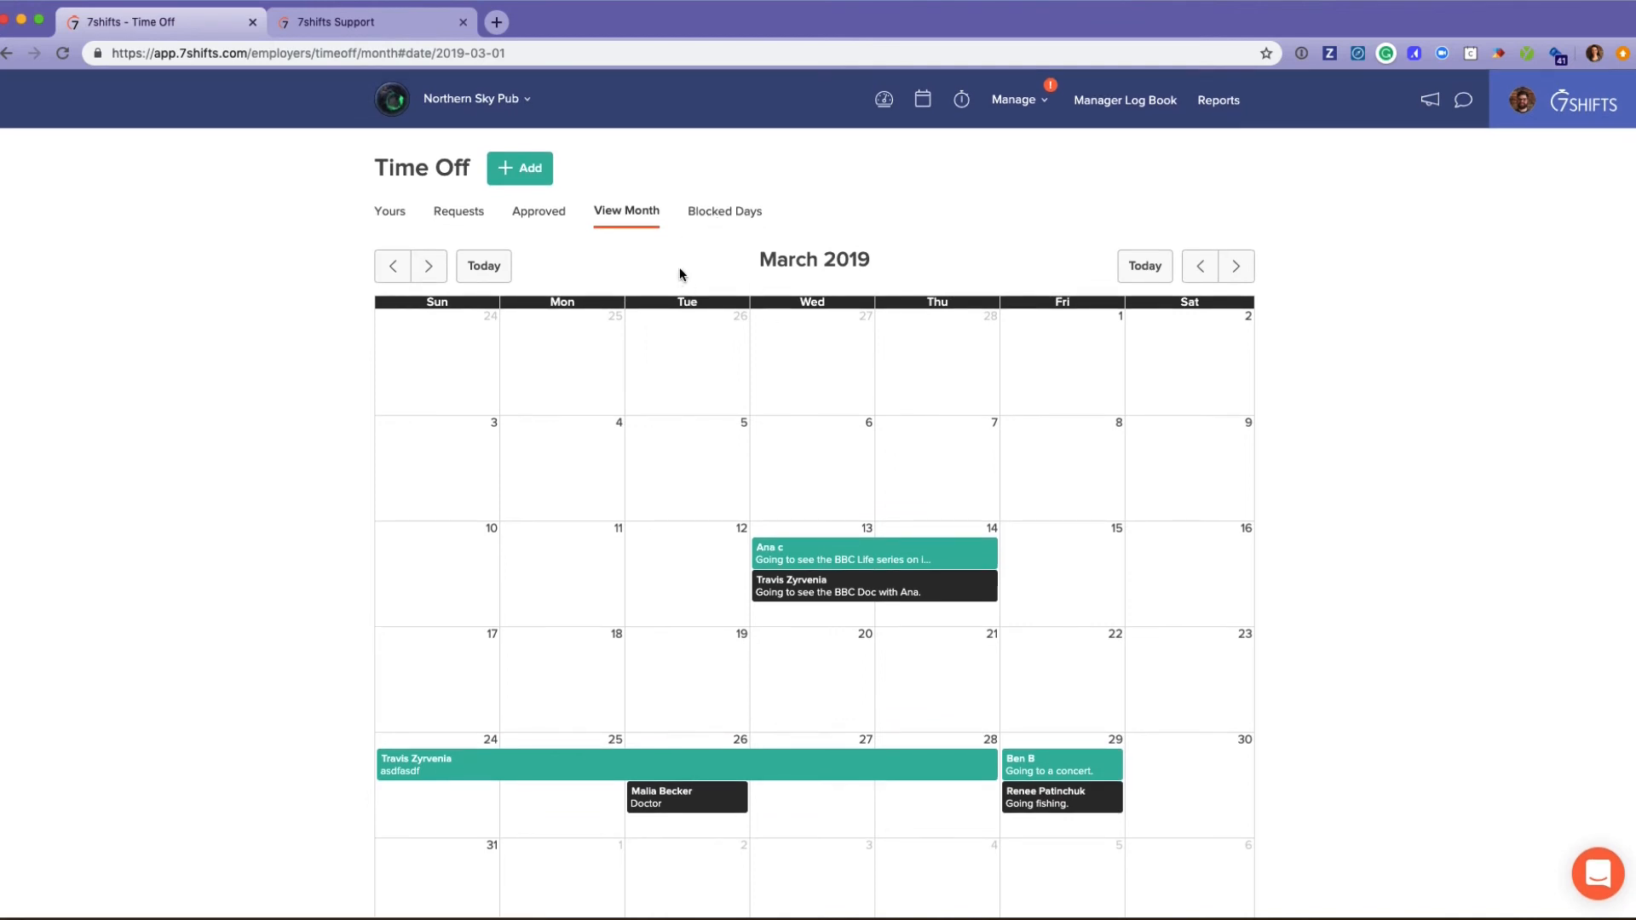